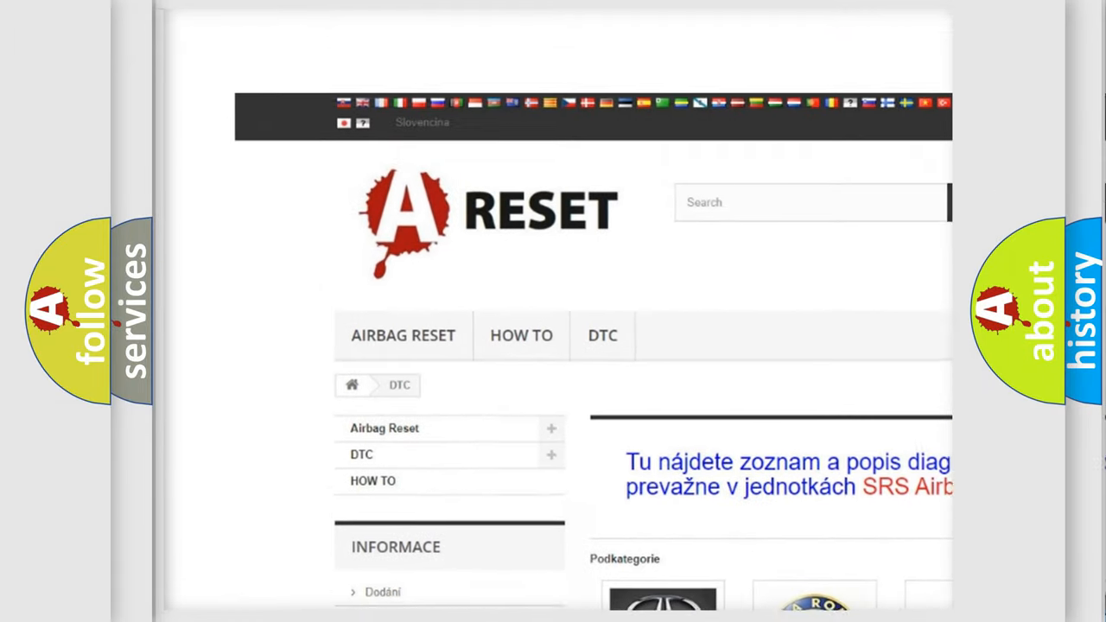
- Reach the CHEVROLET DTC tile in the brand grid and load its diagnostic code list
{"action": "scroll", "scroll_direction": "down", "scroll_amount": 3}
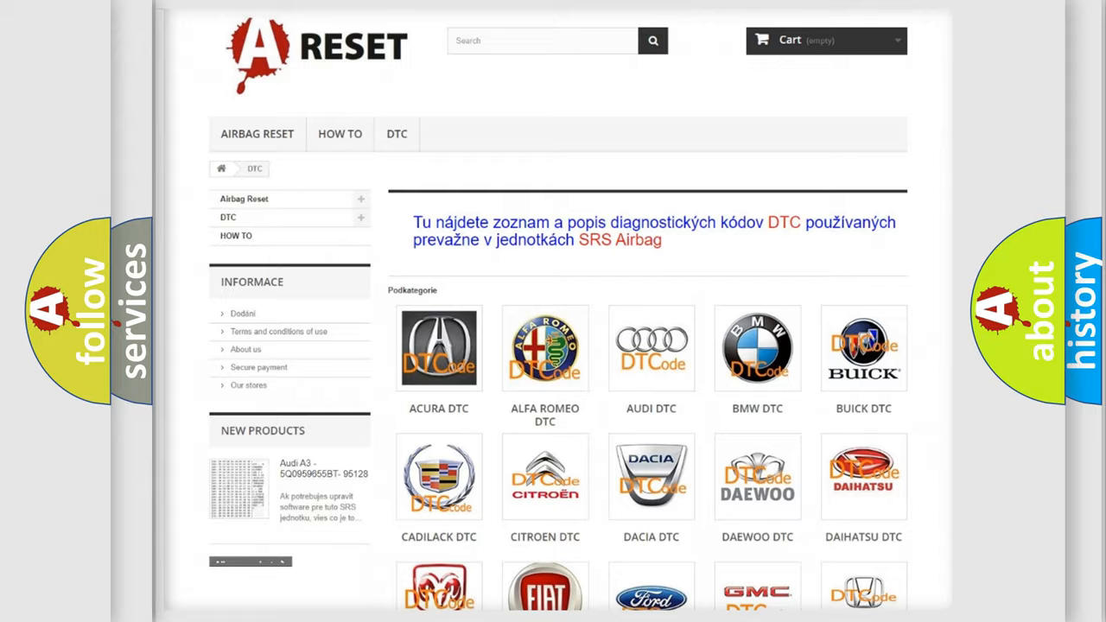
{"action": "scroll", "scroll_direction": "down", "scroll_amount": 3}
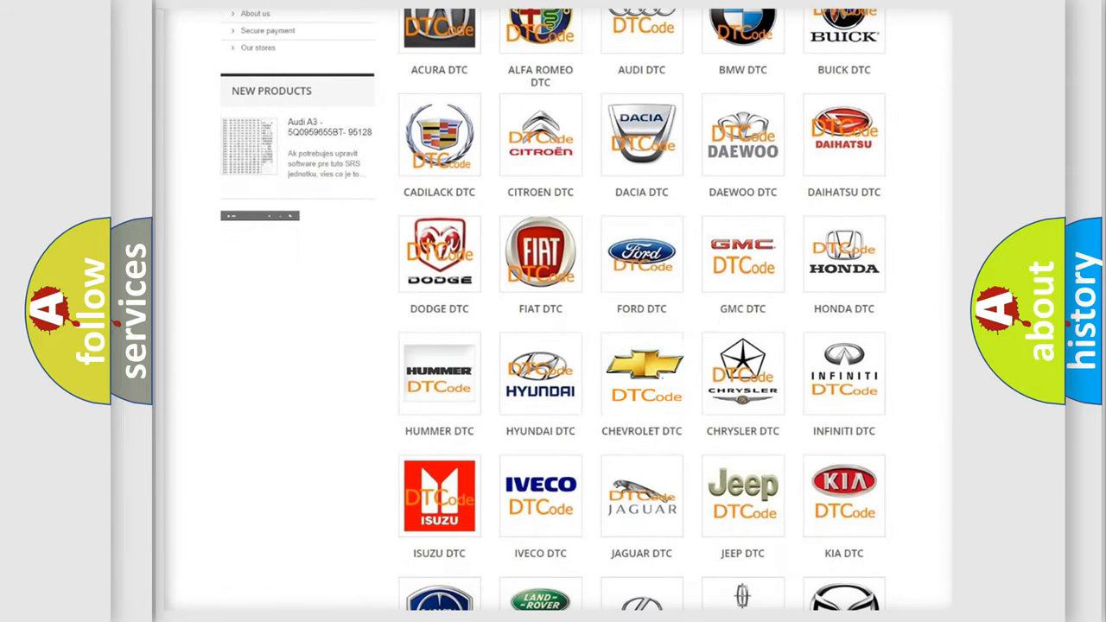
{"action": "left_click", "coordinate": [641, 371]}
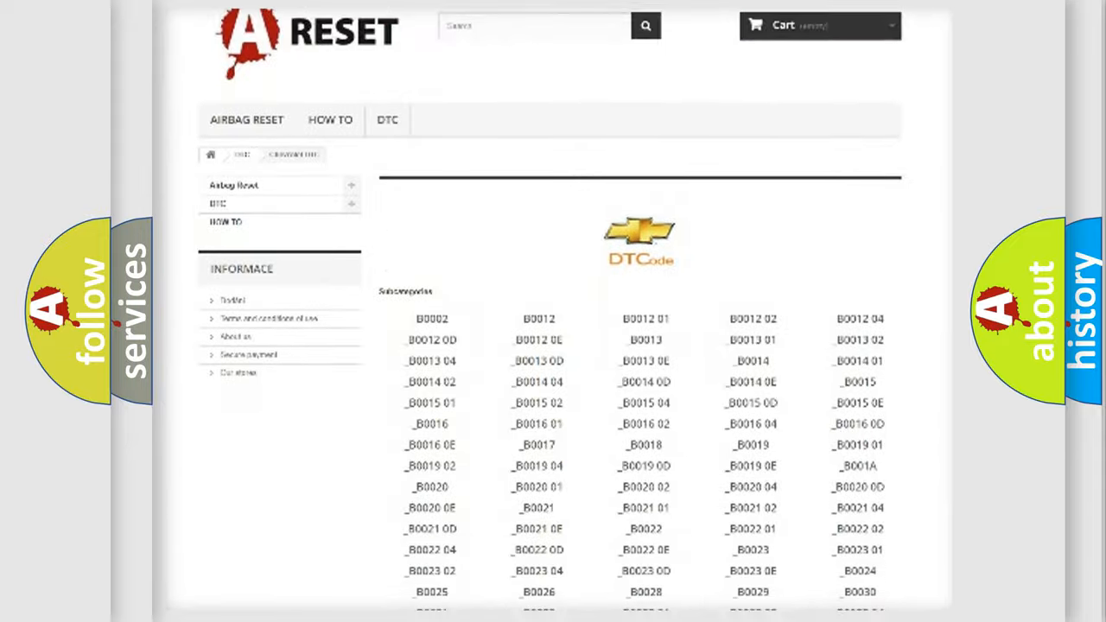